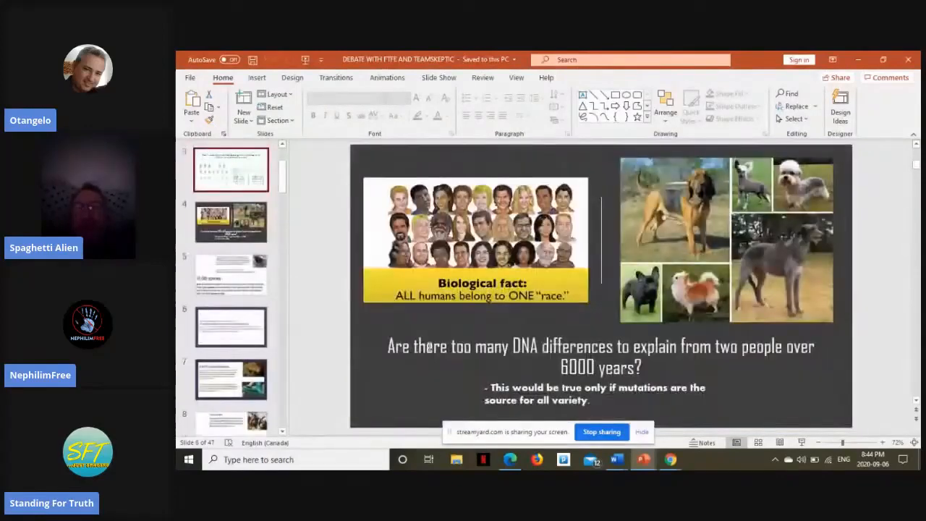
Browse the thumbnails and land on slide 2, the Created Heterozygosity Hypothesis diagram
left_click(232, 379)
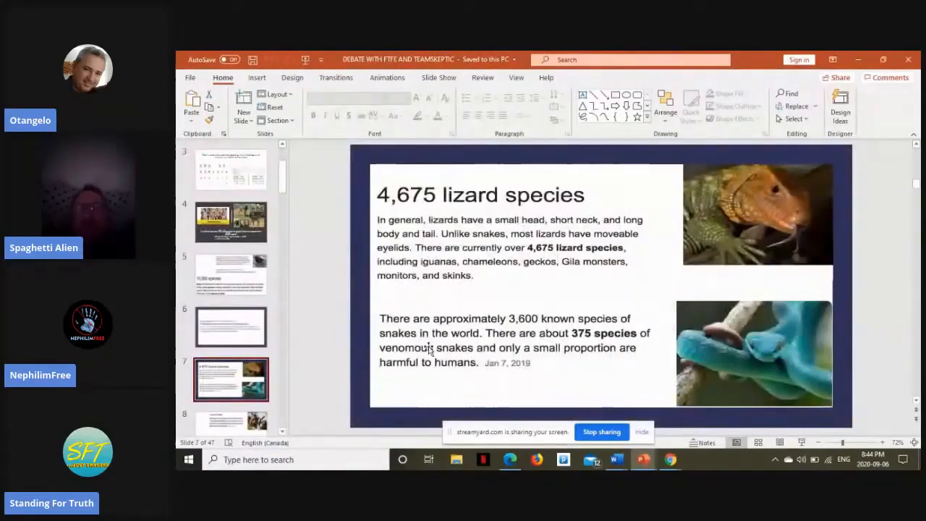
left_click(232, 223)
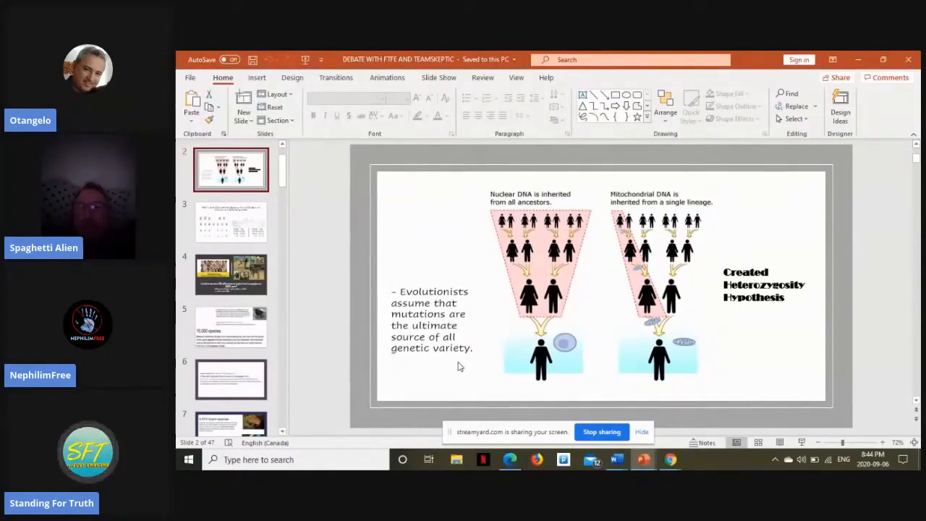
left_click(230, 223)
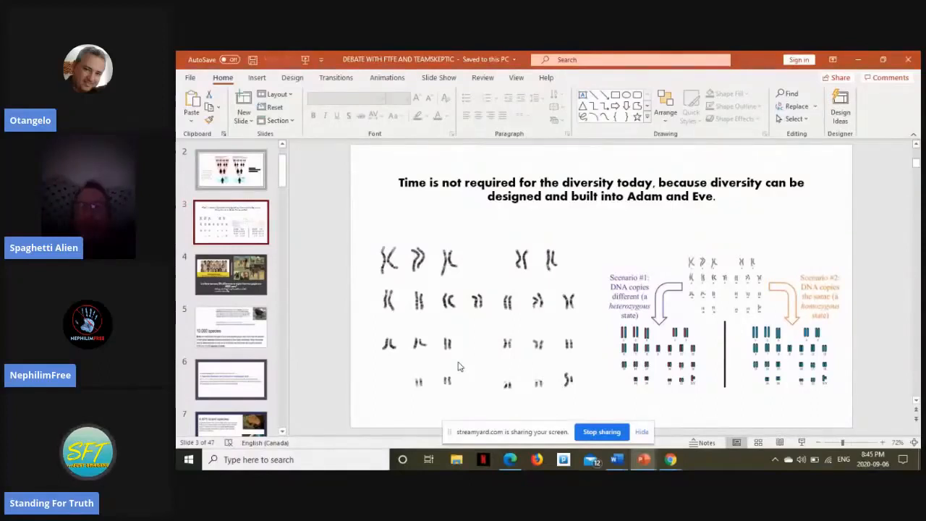
mouse_move(486, 241)
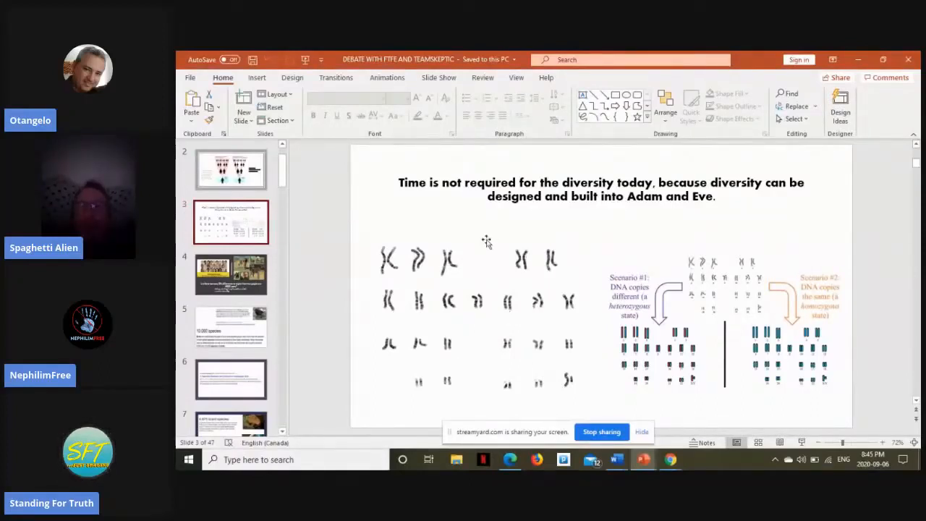
mouse_move(490, 257)
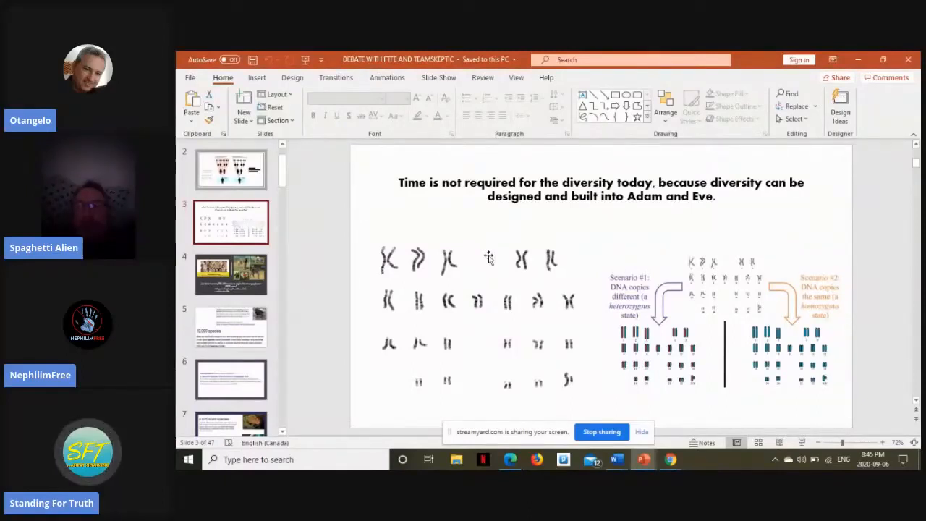
Return to slide 4 on DNA differences from two people over 6000 years
left_click(231, 273)
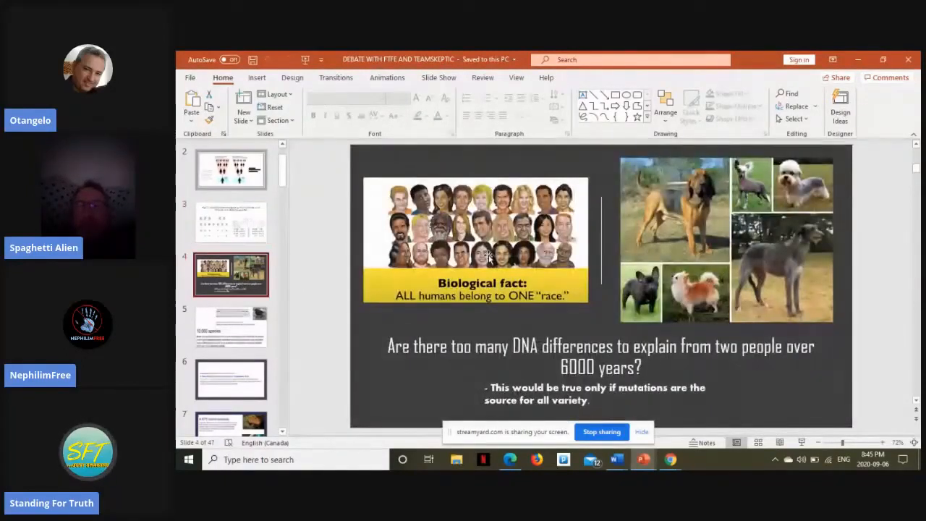